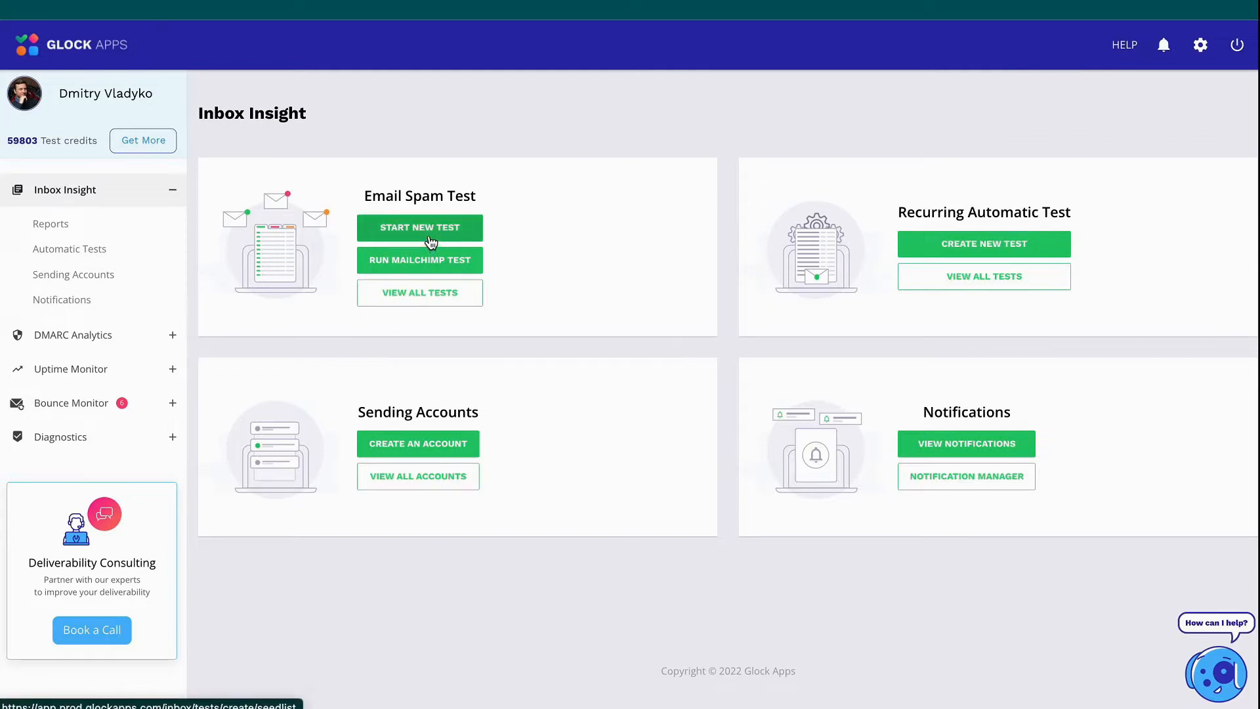
Step: Start a new email spam test with all providers and continue to the sending instructions
{"action": "left_click", "coordinate": [420, 227]}
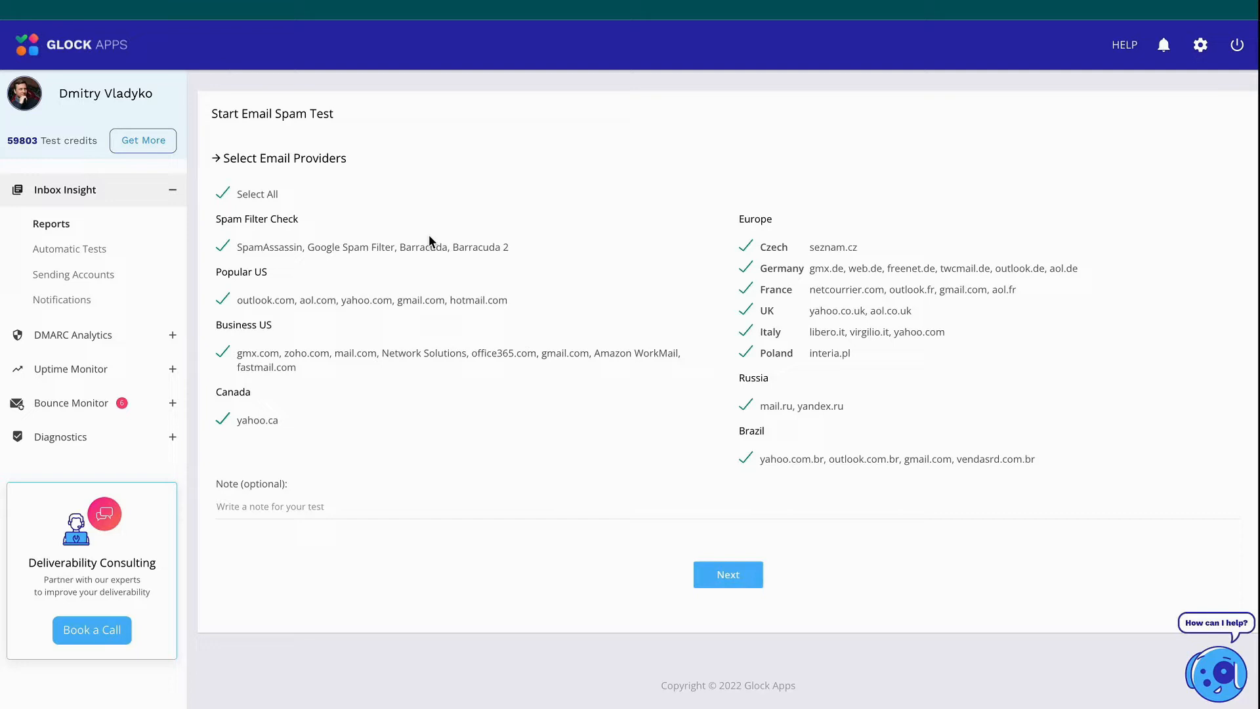
{"action": "mouse_move", "coordinate": [515, 421]}
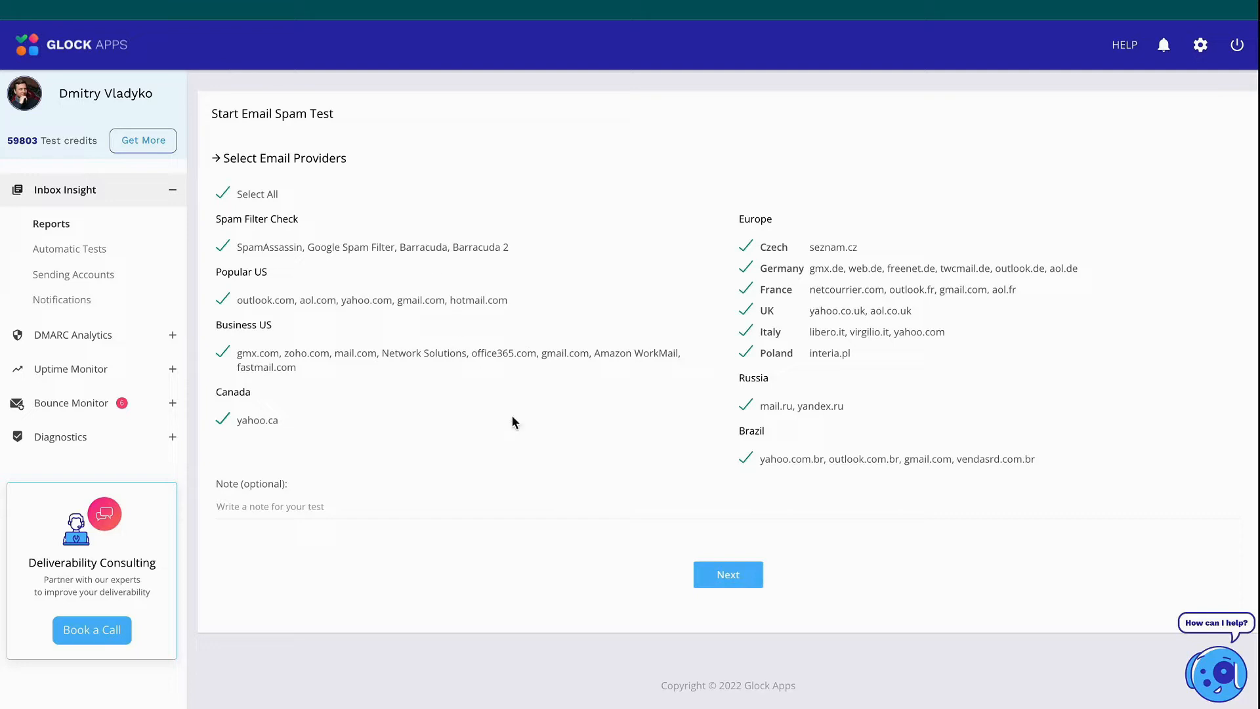
{"action": "left_click", "coordinate": [725, 574]}
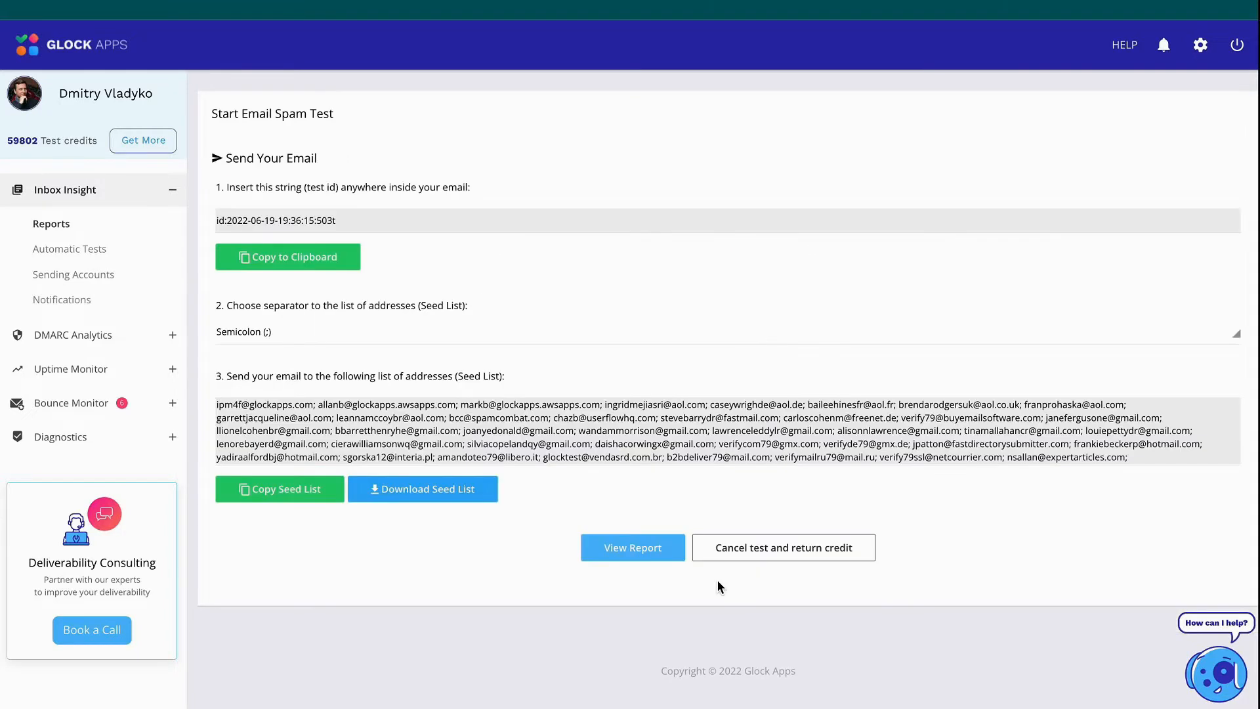
{"action": "mouse_move", "coordinate": [220, 342]}
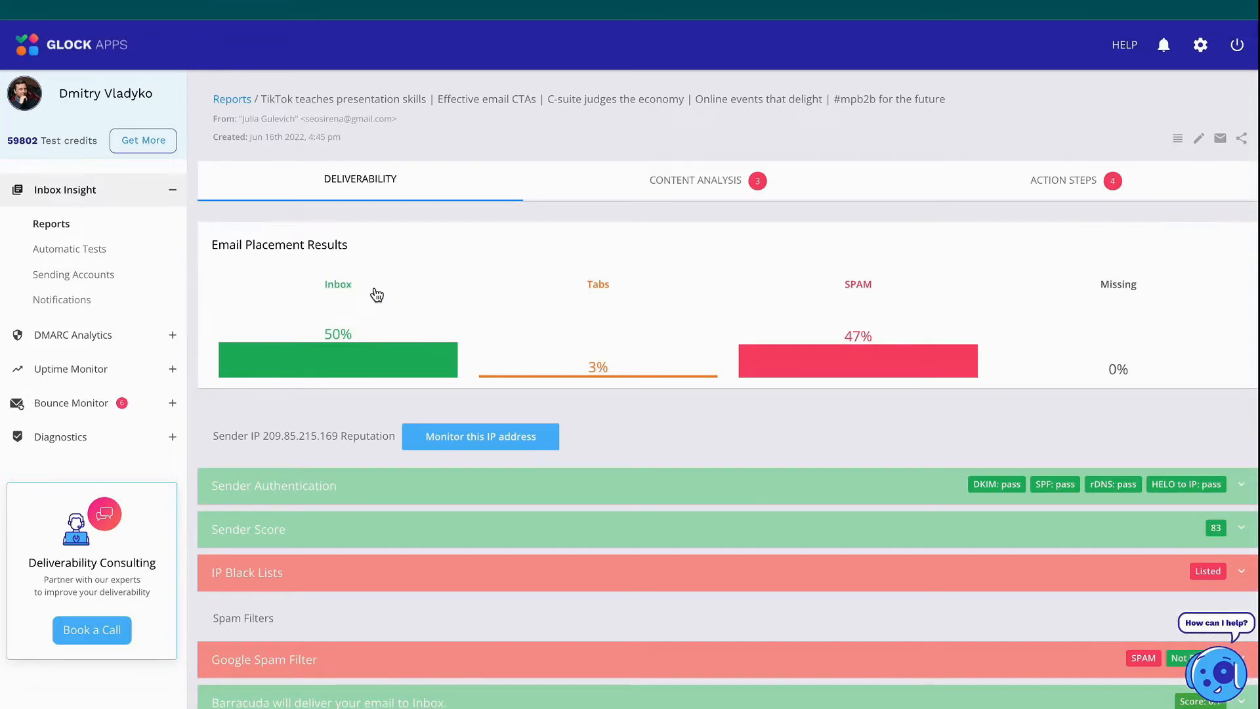
{"action": "scroll", "scroll_direction": "down", "scroll_amount": 3}
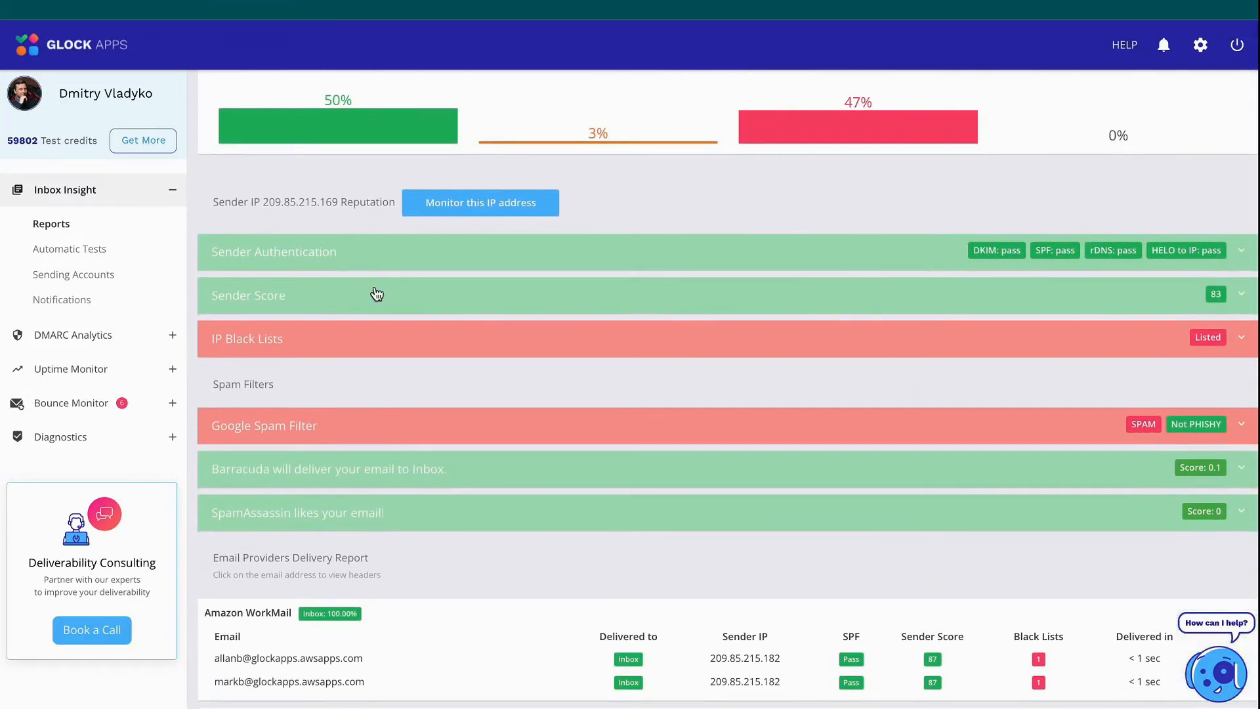
{"action": "scroll", "scroll_direction": "down", "scroll_amount": 3}
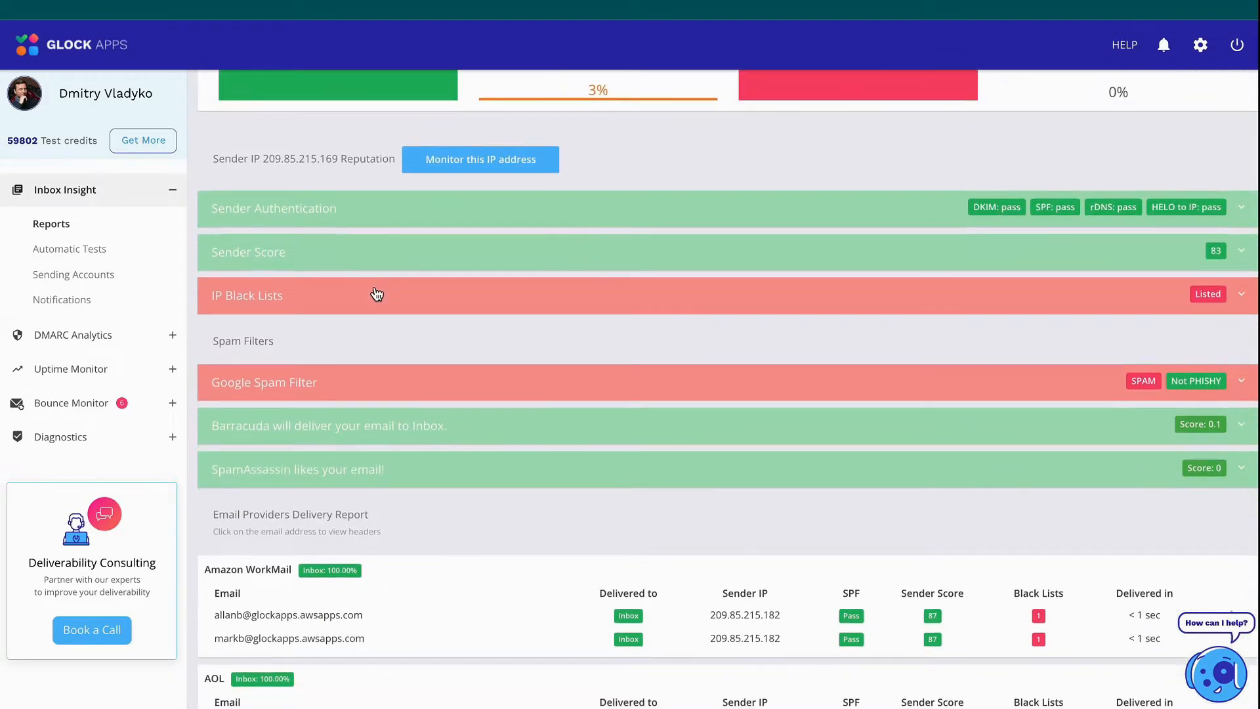
{"action": "scroll", "scroll_direction": "down", "scroll_amount": 3}
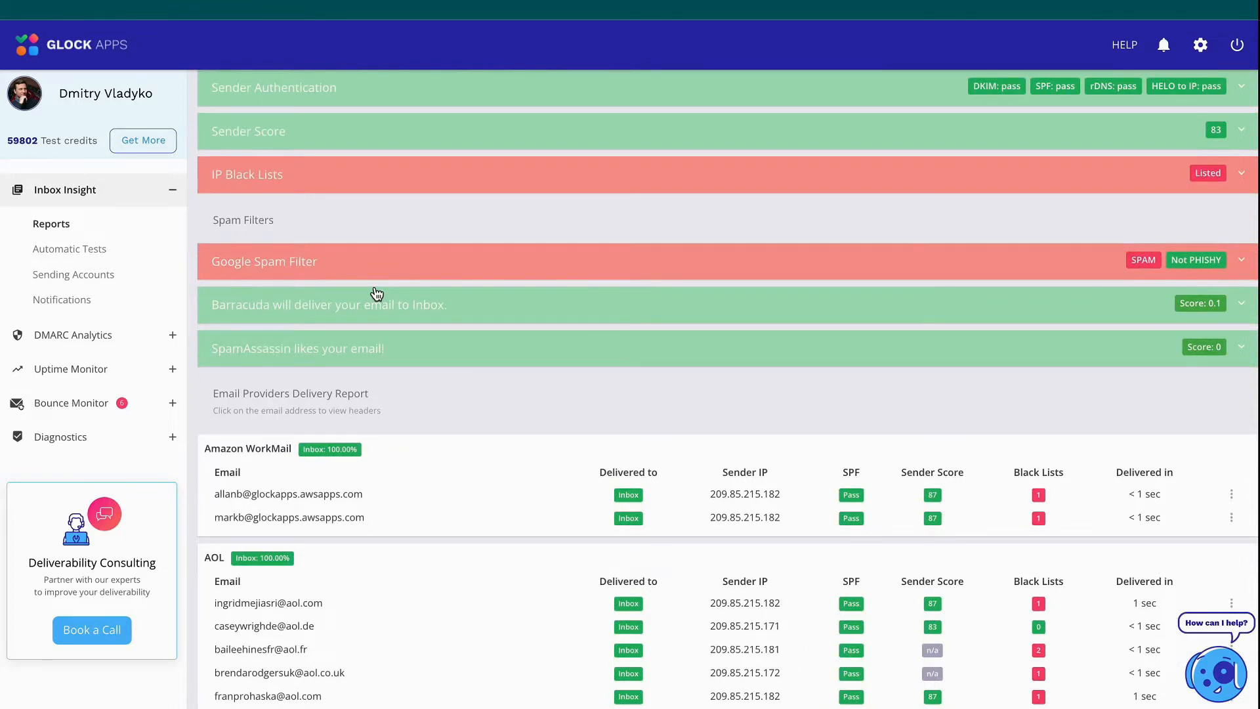
{"action": "scroll", "scroll_direction": "down", "scroll_amount": 3}
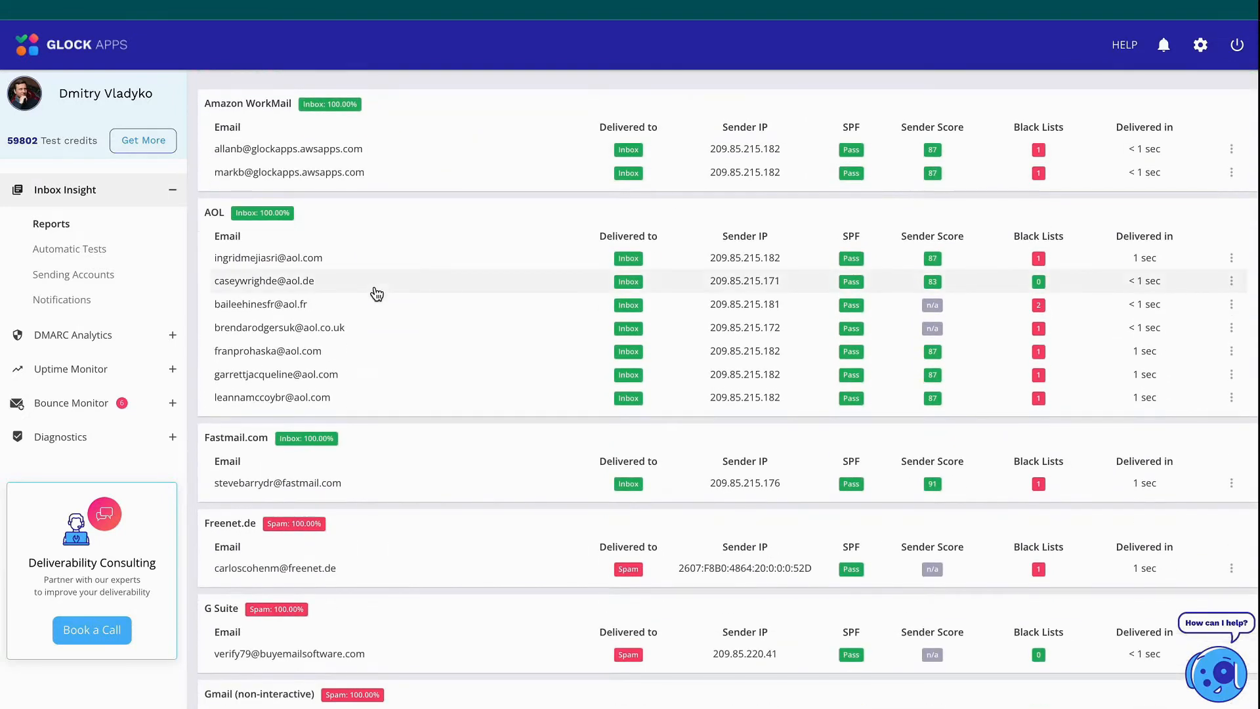
{"action": "scroll", "scroll_direction": "down", "scroll_amount": 3}
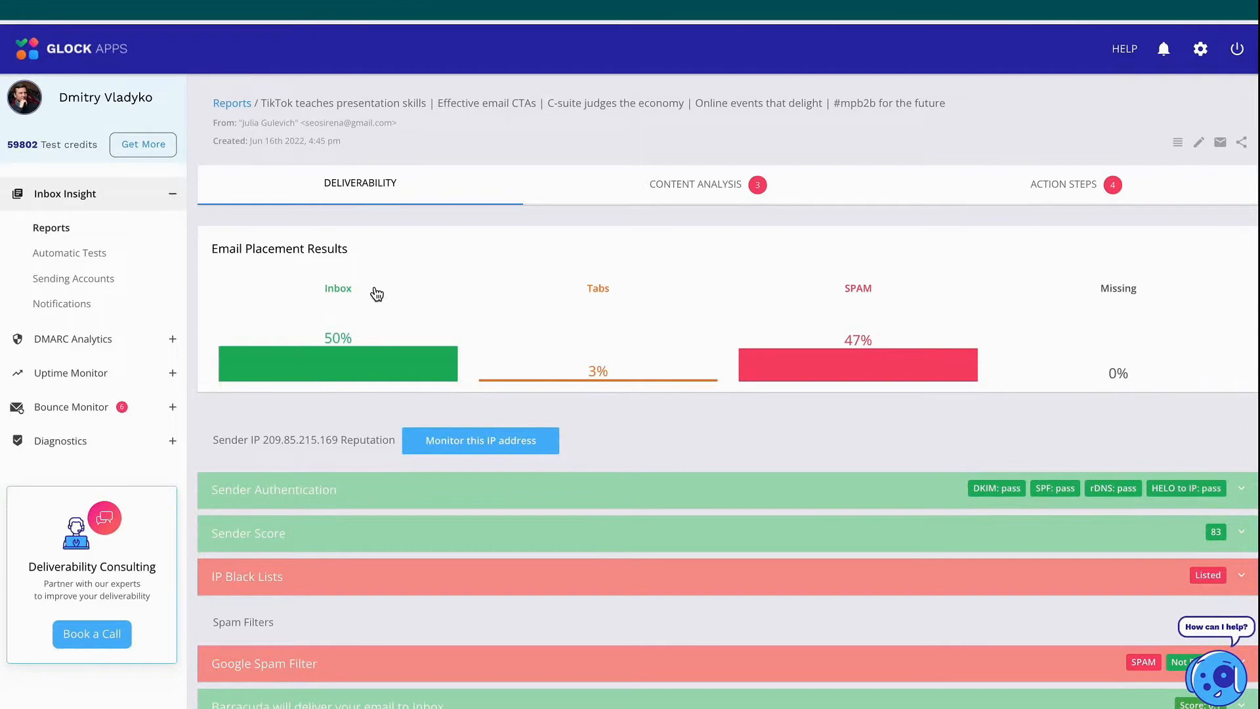
Step: Review the report's Content Analysis and then its Action Steps recommendations
{"action": "left_click", "coordinate": [696, 184]}
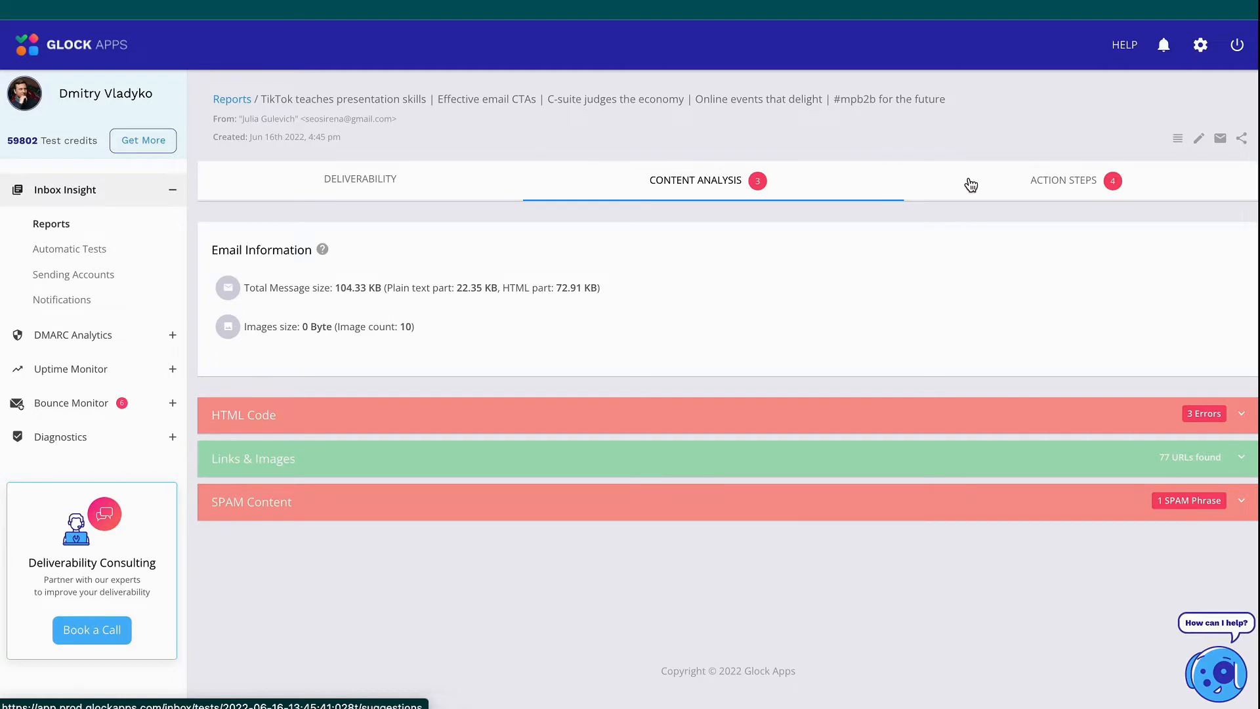
{"action": "left_click", "coordinate": [1061, 180]}
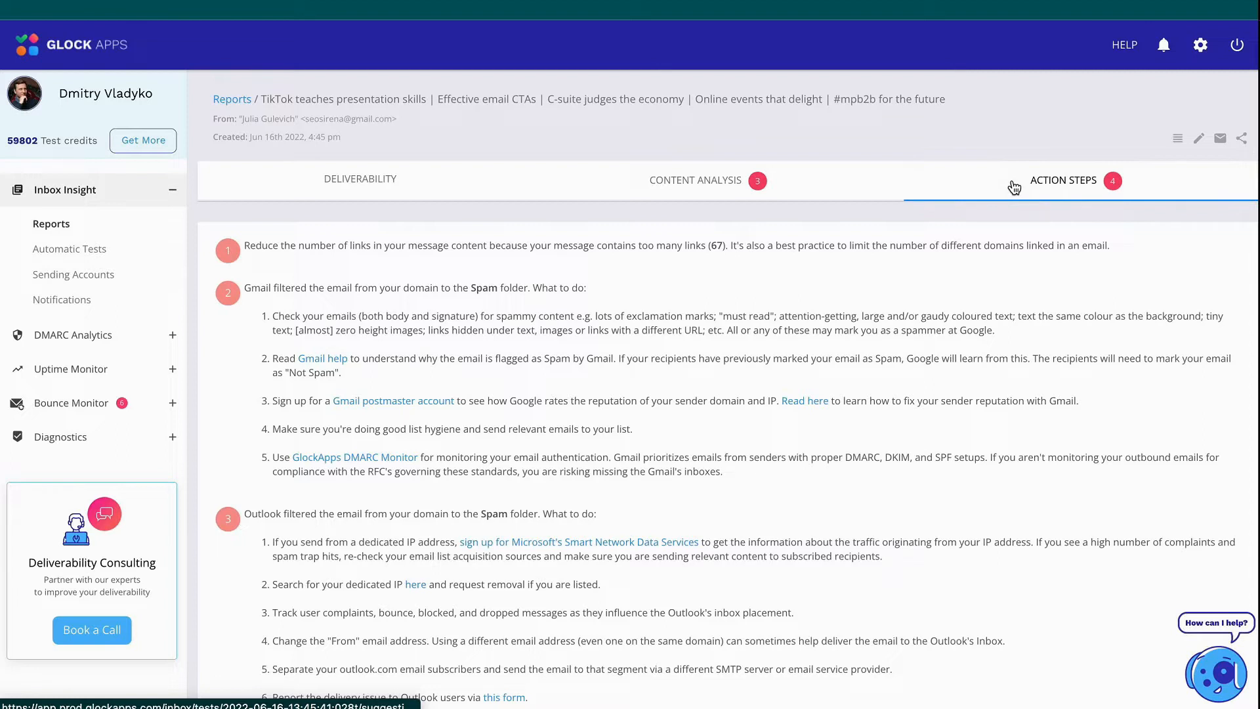
{"action": "mouse_move", "coordinate": [1126, 44]}
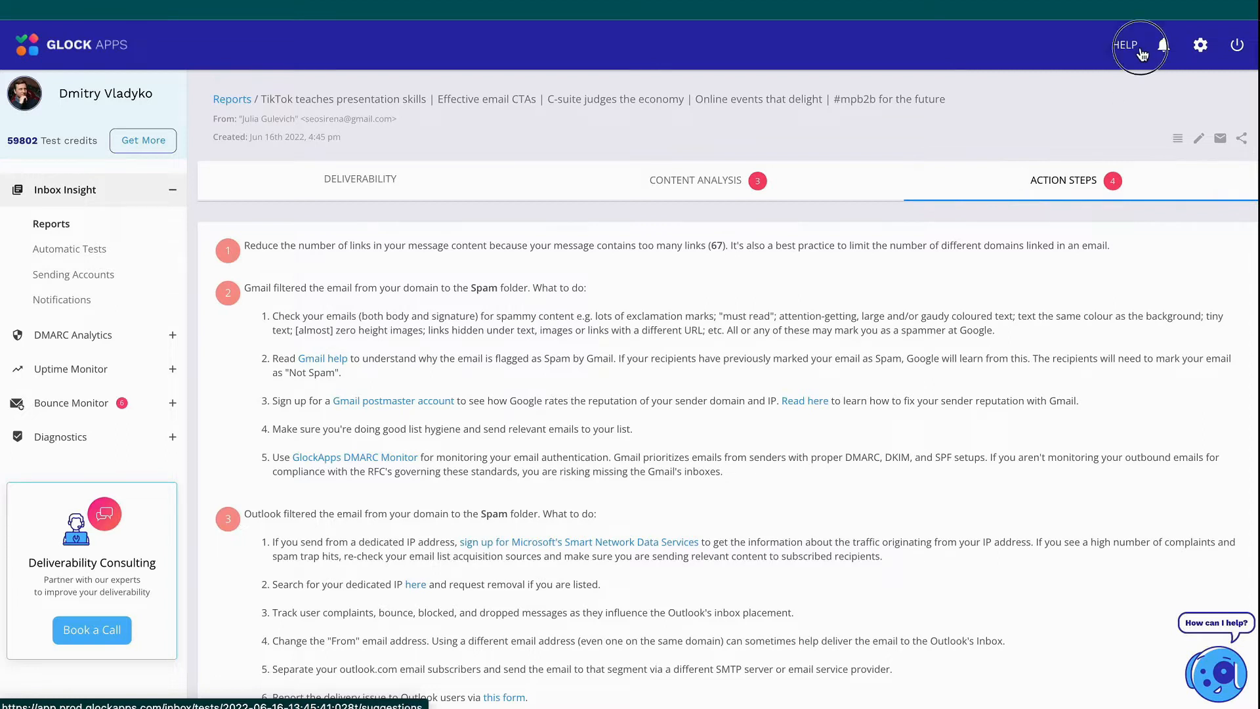
Step: Show the HELP menu with Get Started, Tutorials, API Reference and Contact Support
{"action": "left_click", "coordinate": [1126, 44]}
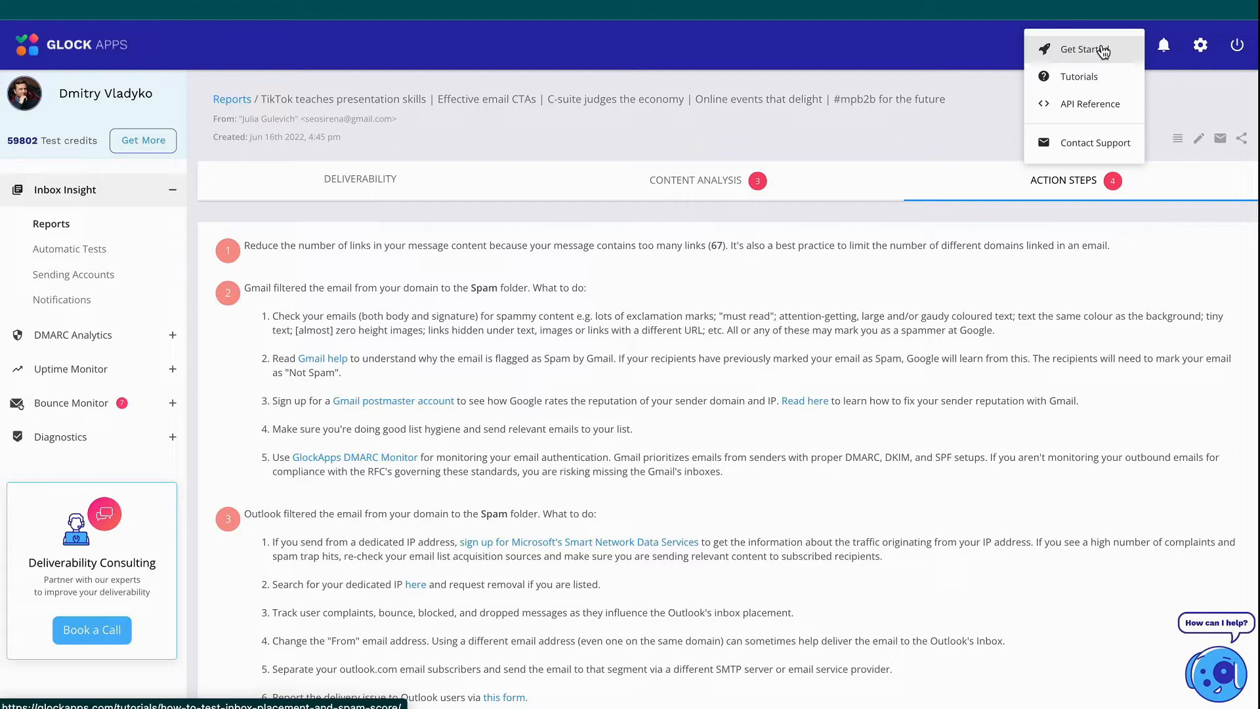
{"action": "mouse_move", "coordinate": [672, 157]}
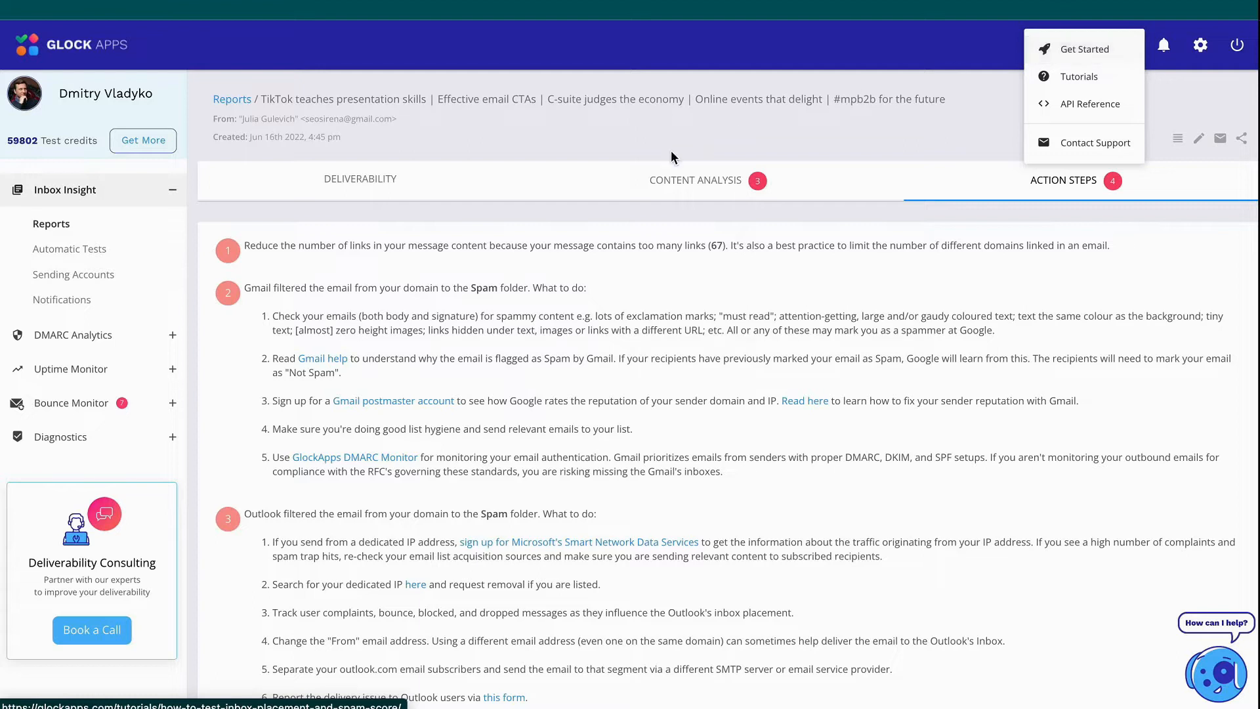
Step: Review the DMARC Domains Overview summary for glockapps.com, then show the HELP menu
{"action": "left_click", "coordinate": [73, 335]}
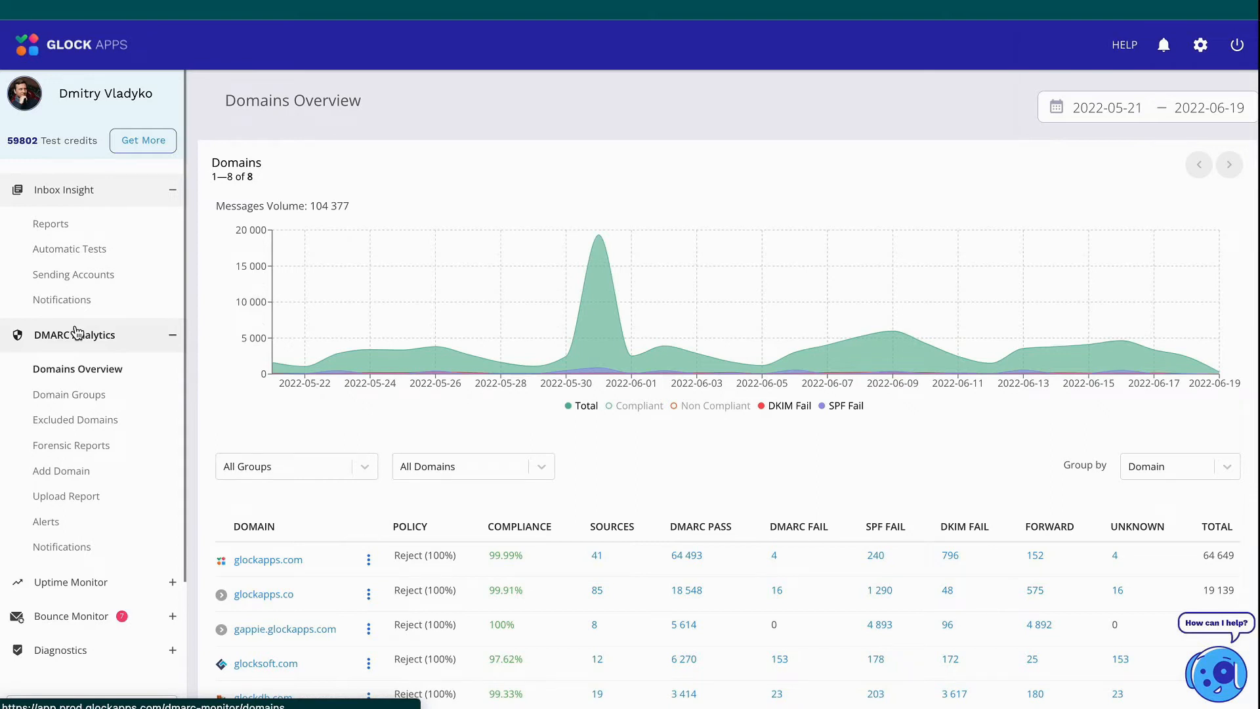
{"action": "left_click", "coordinate": [266, 559]}
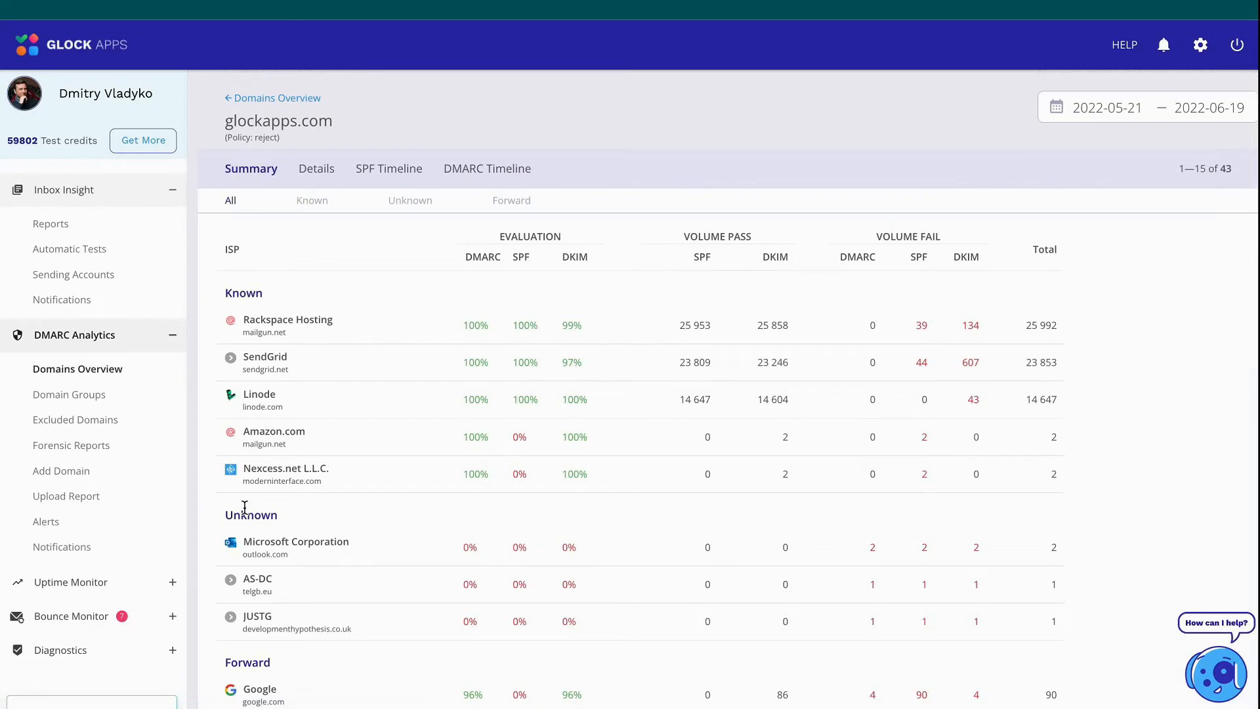
{"action": "mouse_move", "coordinate": [313, 515]}
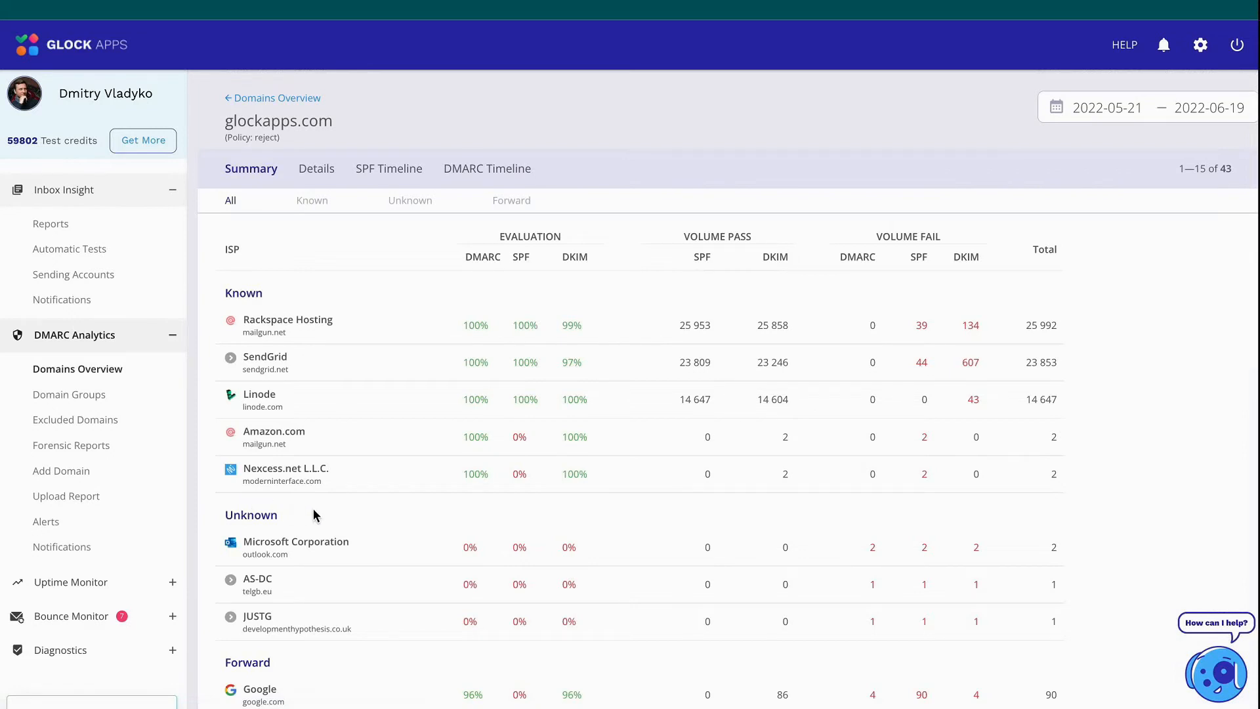
{"action": "scroll", "scroll_direction": "down", "scroll_amount": 3}
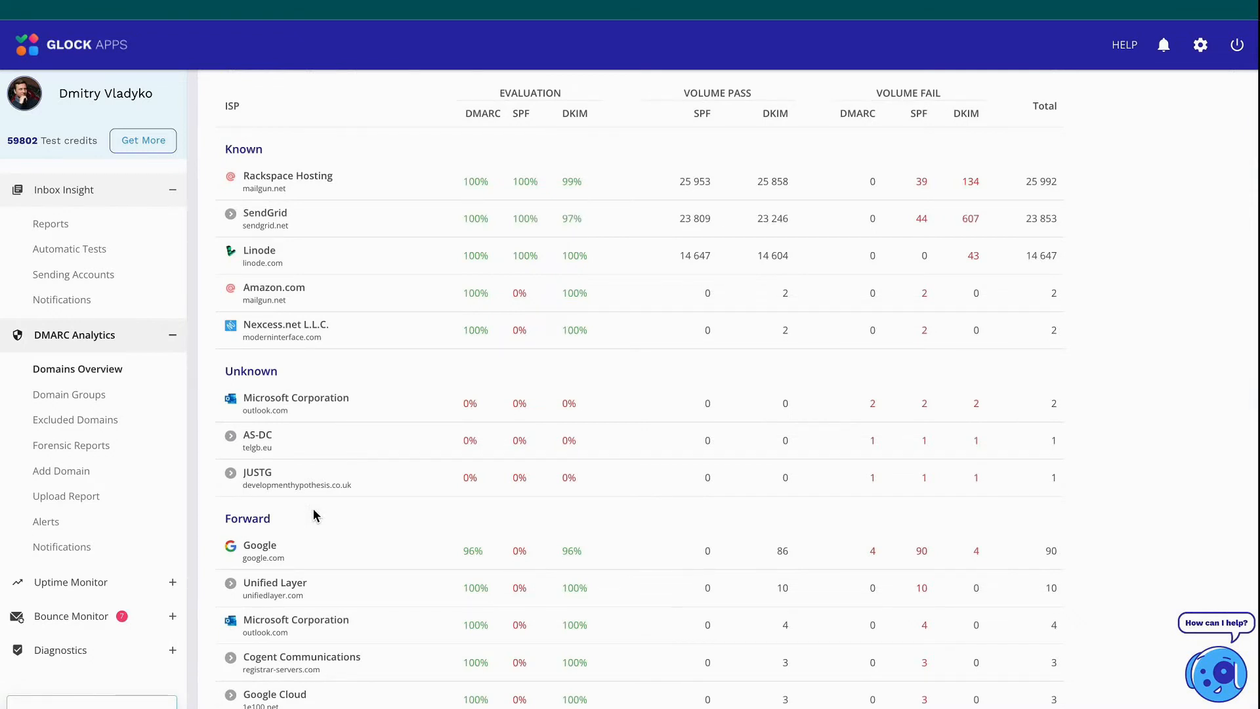
{"action": "scroll", "scroll_direction": "up", "scroll_amount": 3}
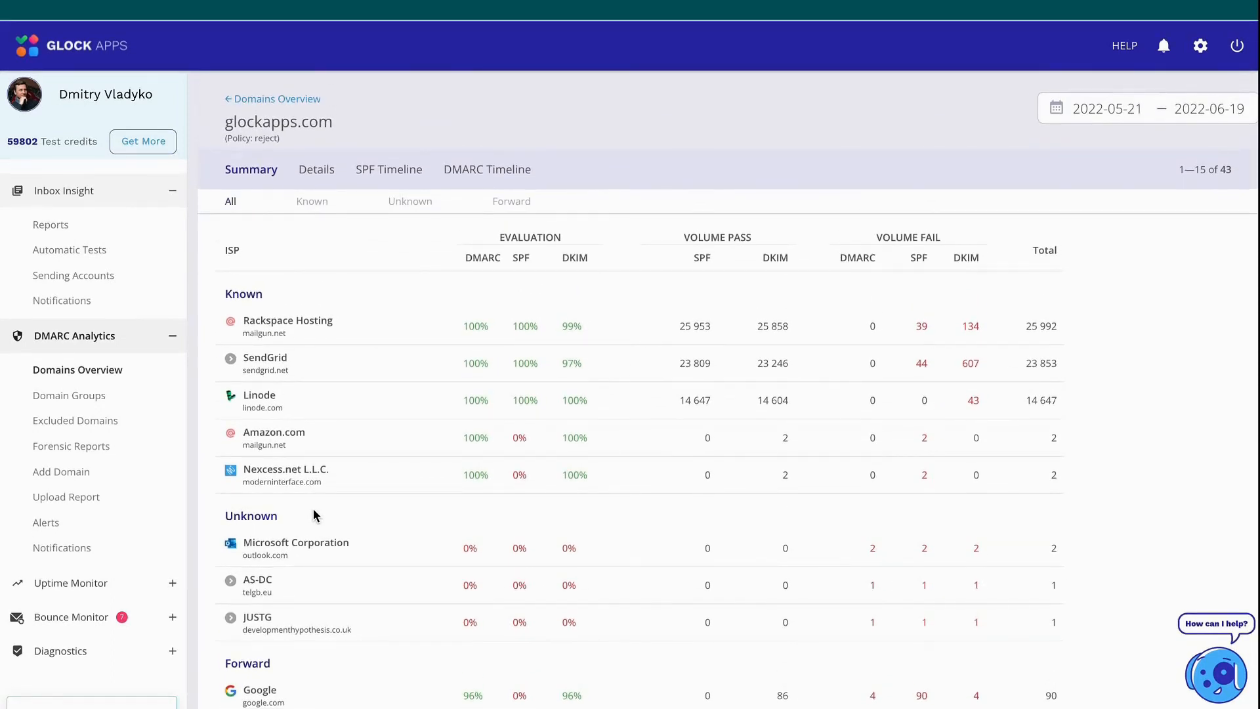
{"action": "mouse_move", "coordinate": [508, 407]}
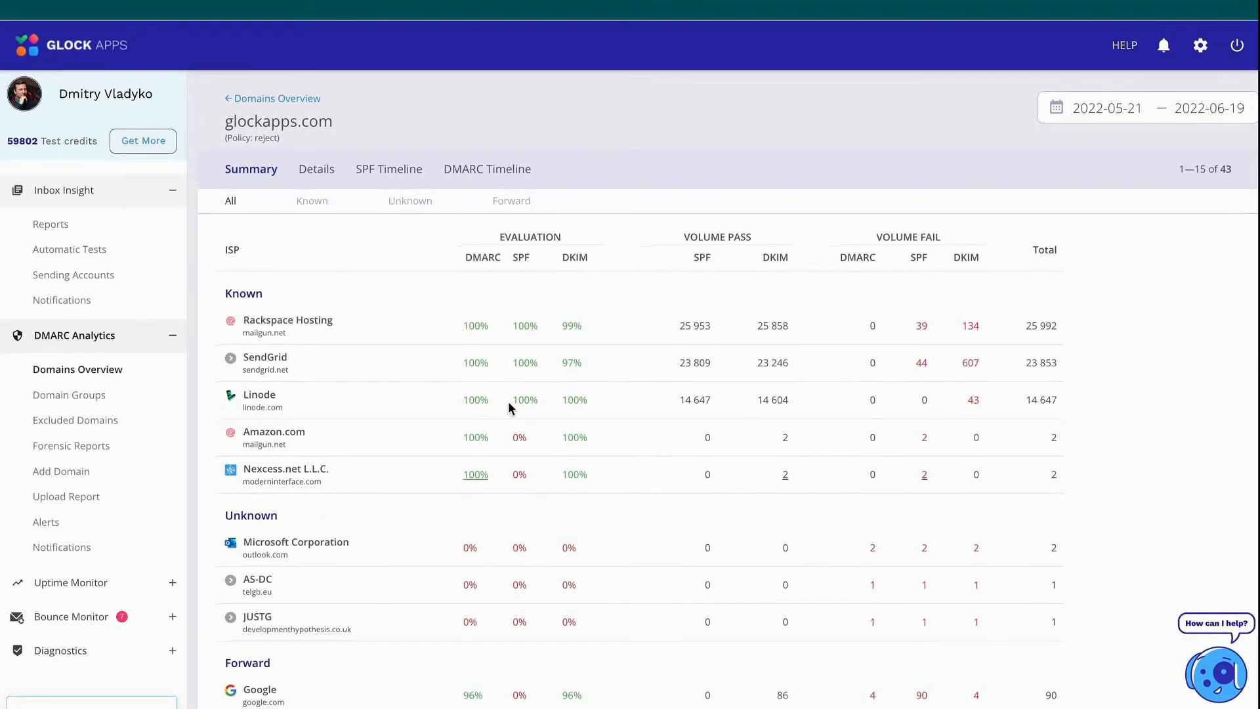
{"action": "left_click", "coordinate": [1124, 45]}
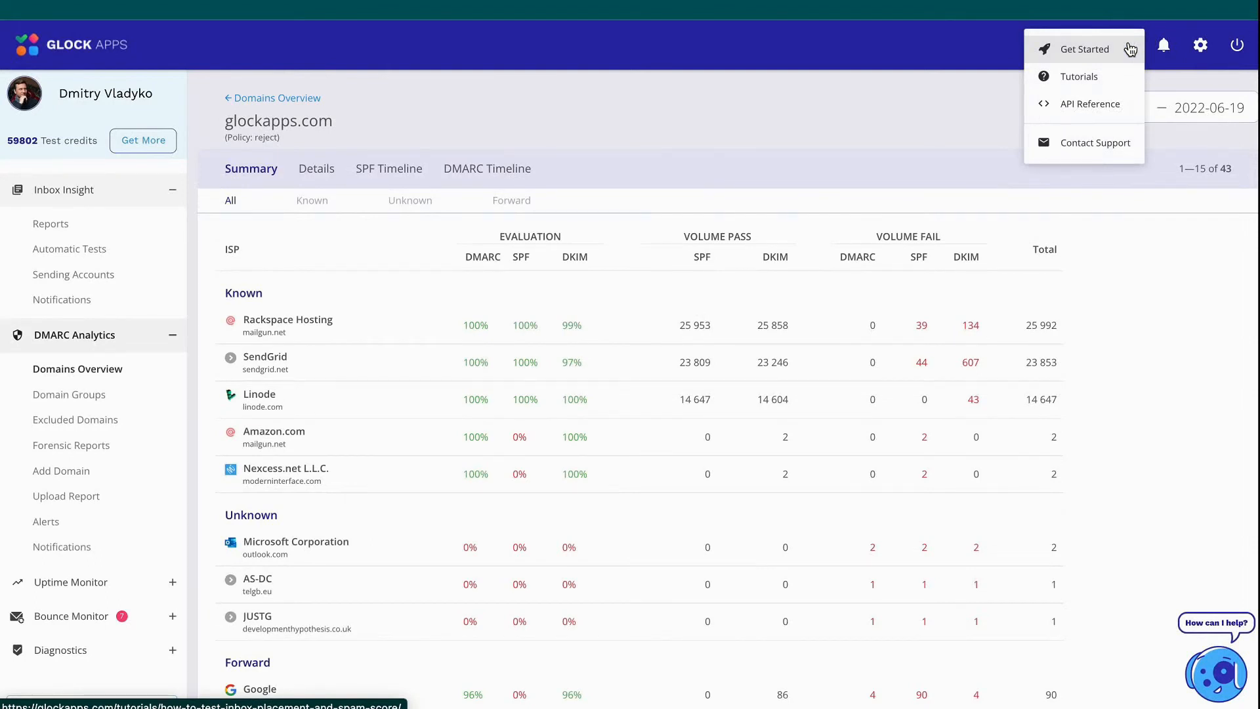
{"action": "mouse_move", "coordinate": [603, 231]}
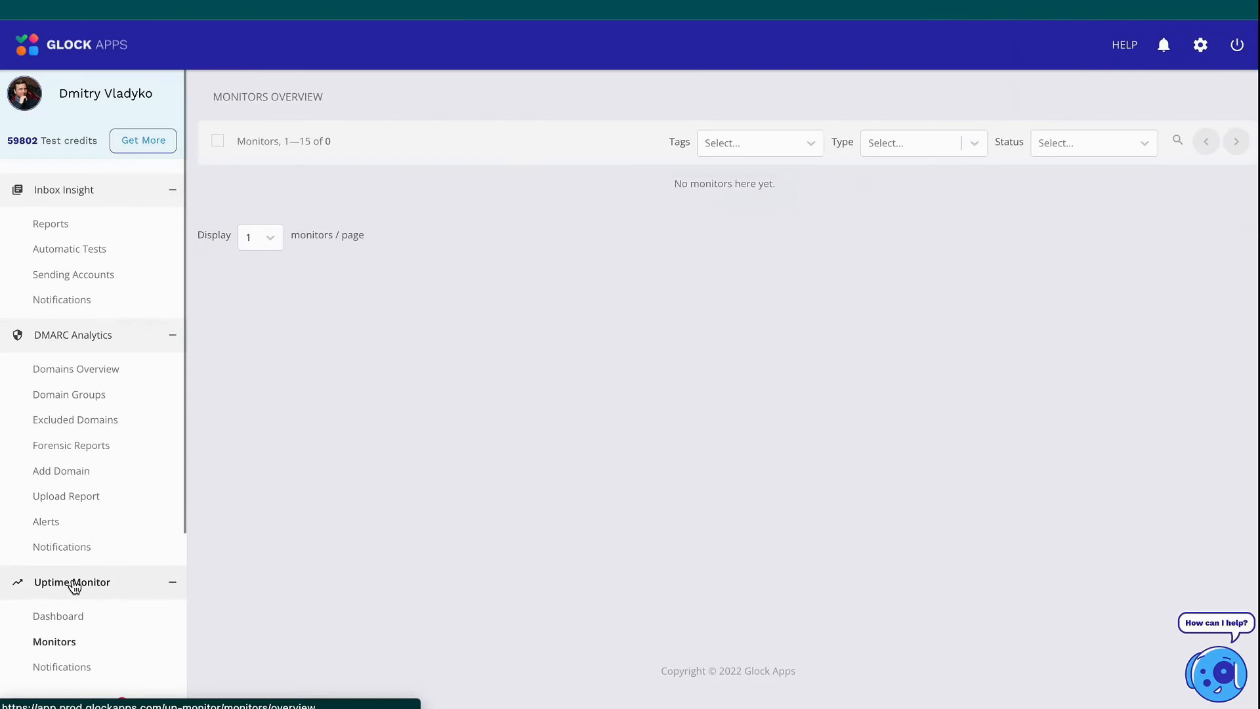
Step: Browse the list of 69 uptime monitors and the Type filter, then return to Inbox Insight
{"action": "left_click", "coordinate": [54, 642]}
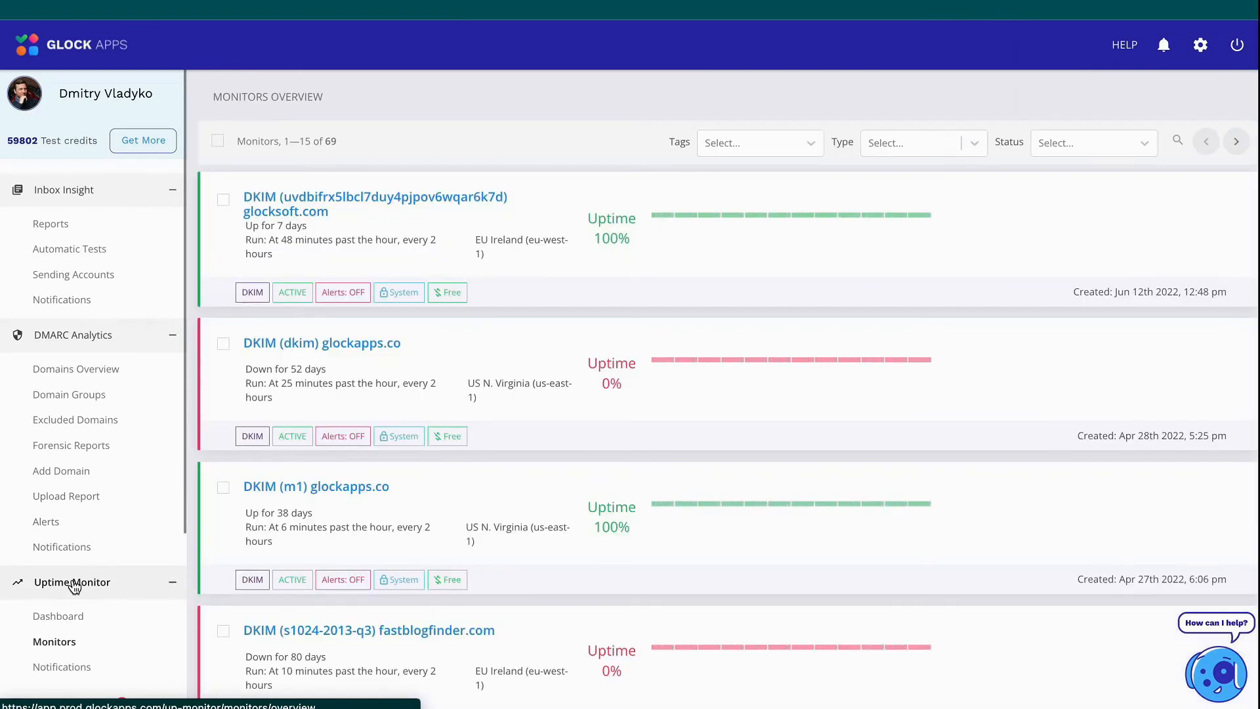
{"action": "mouse_move", "coordinate": [879, 152]}
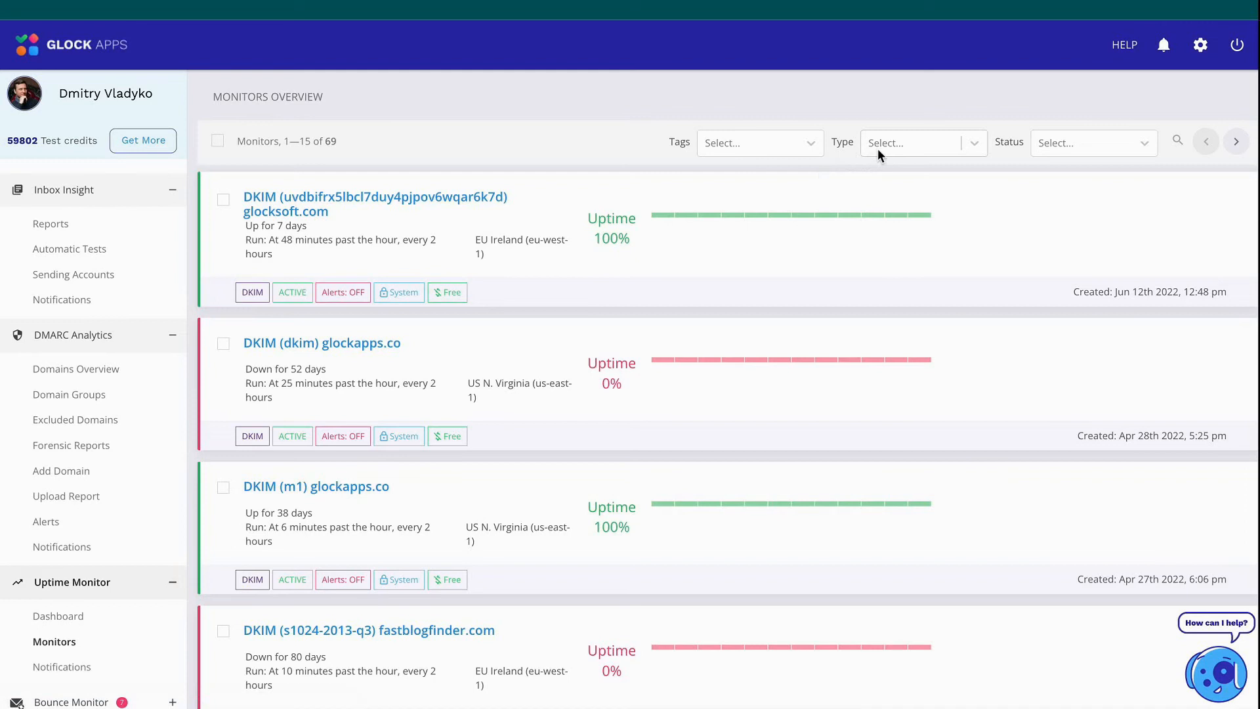
{"action": "left_click", "coordinate": [922, 141]}
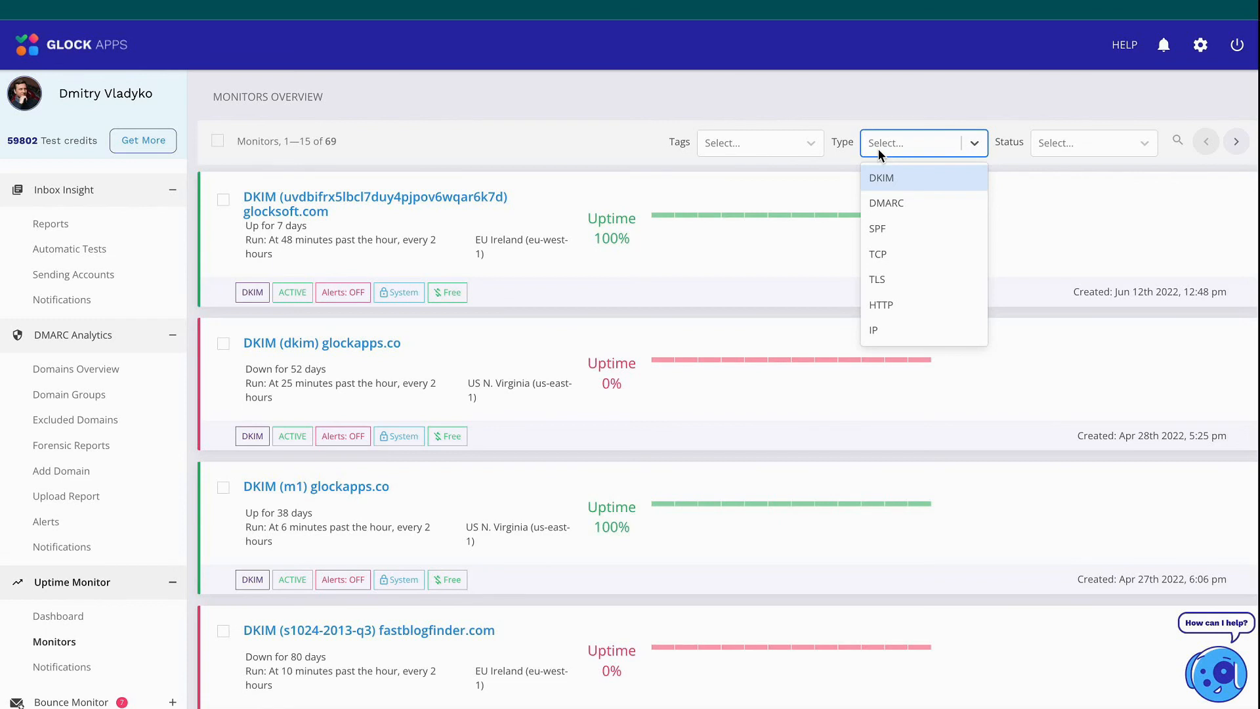
{"action": "left_click", "coordinate": [1125, 44]}
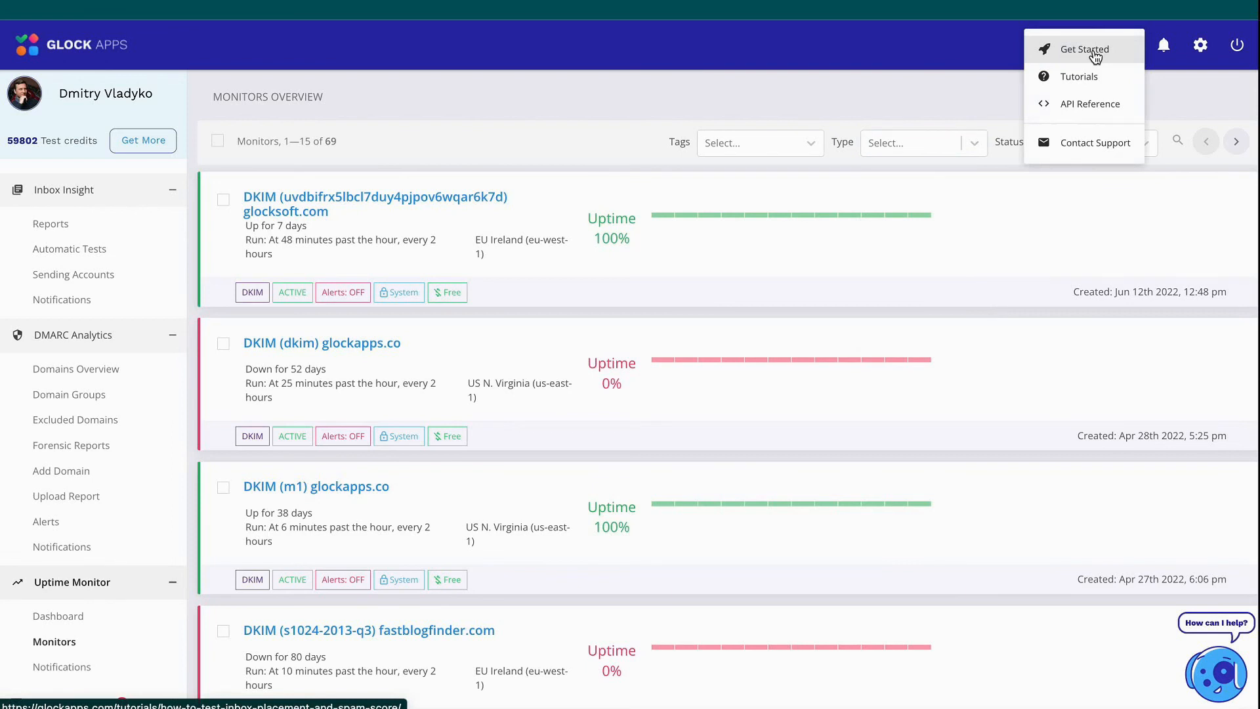
{"action": "left_click", "coordinate": [1087, 49]}
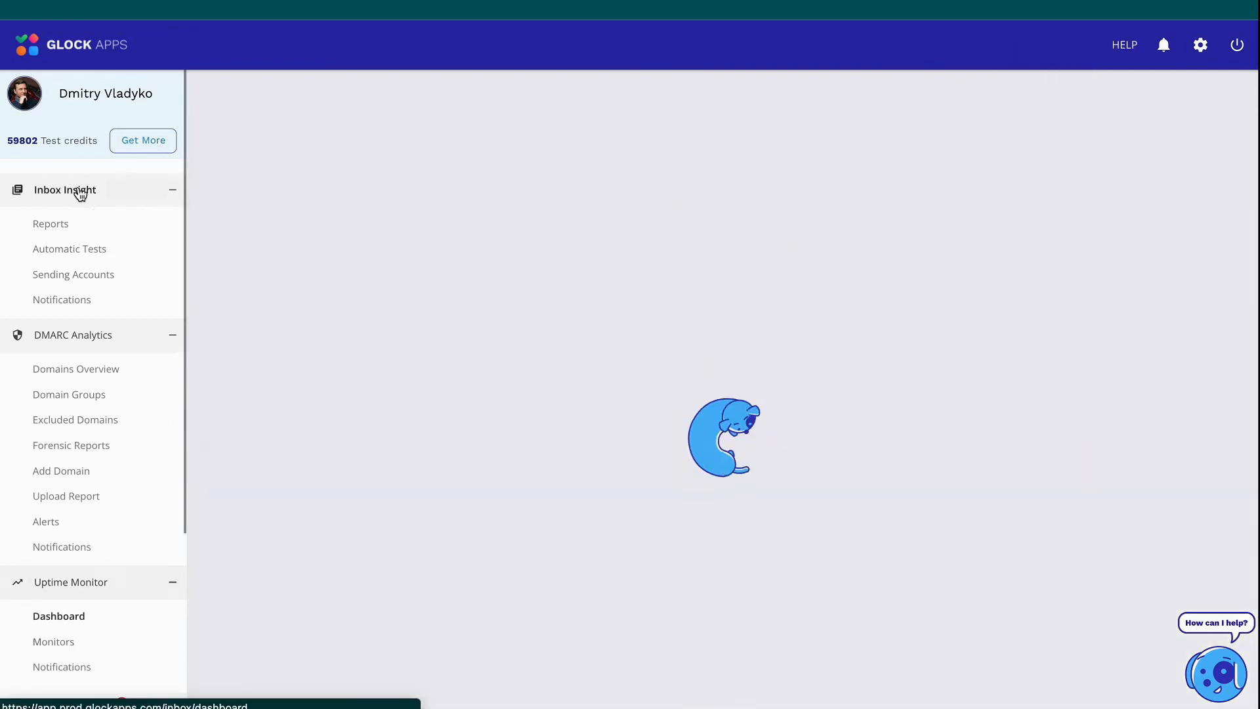